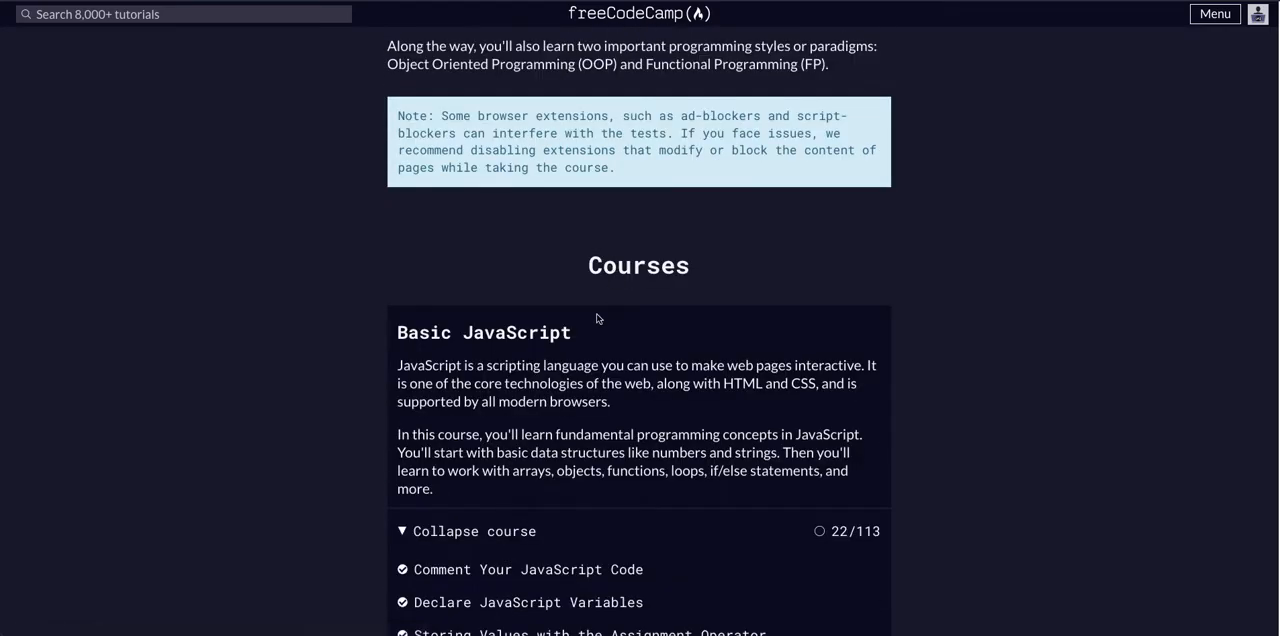
Step: Scroll the Basic JavaScript list down to Compound Assignment With Augmented Multiplication
scroll(down, 3)
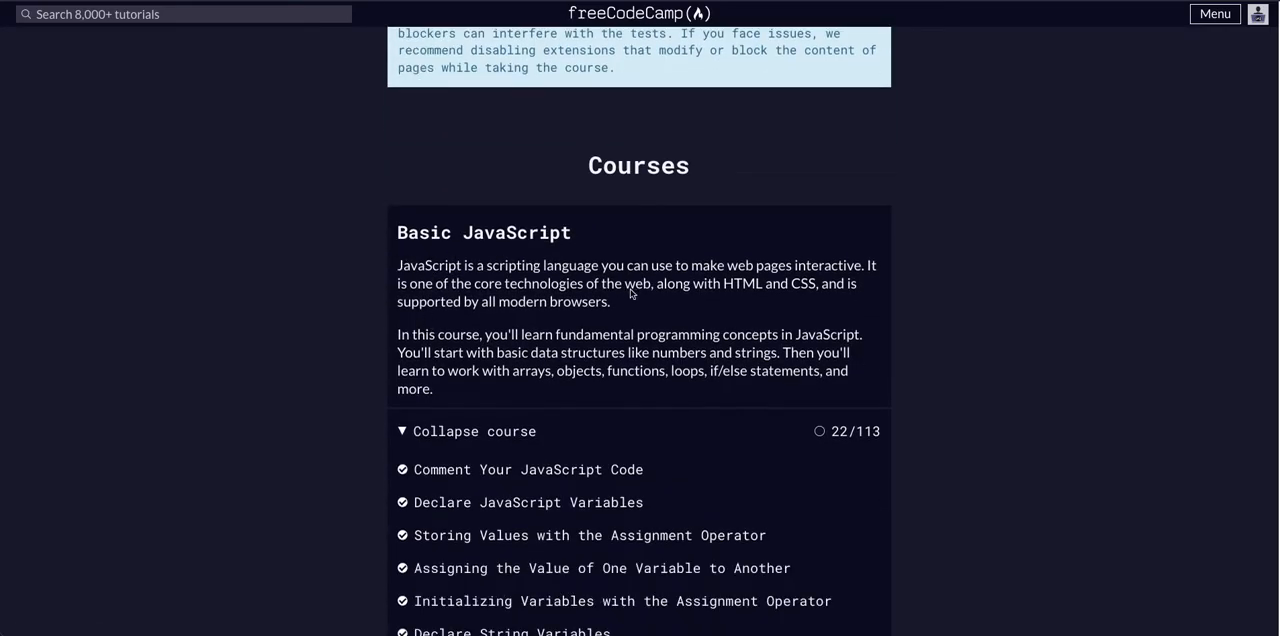
scroll(down, 3)
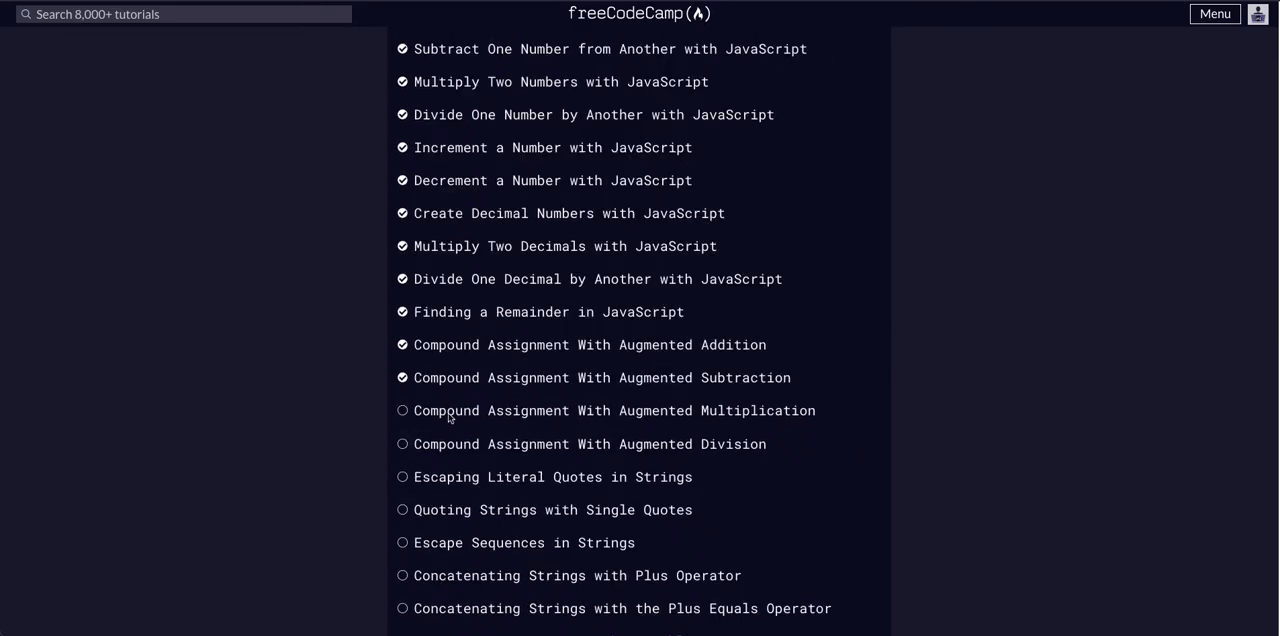
mouse_move(632, 394)
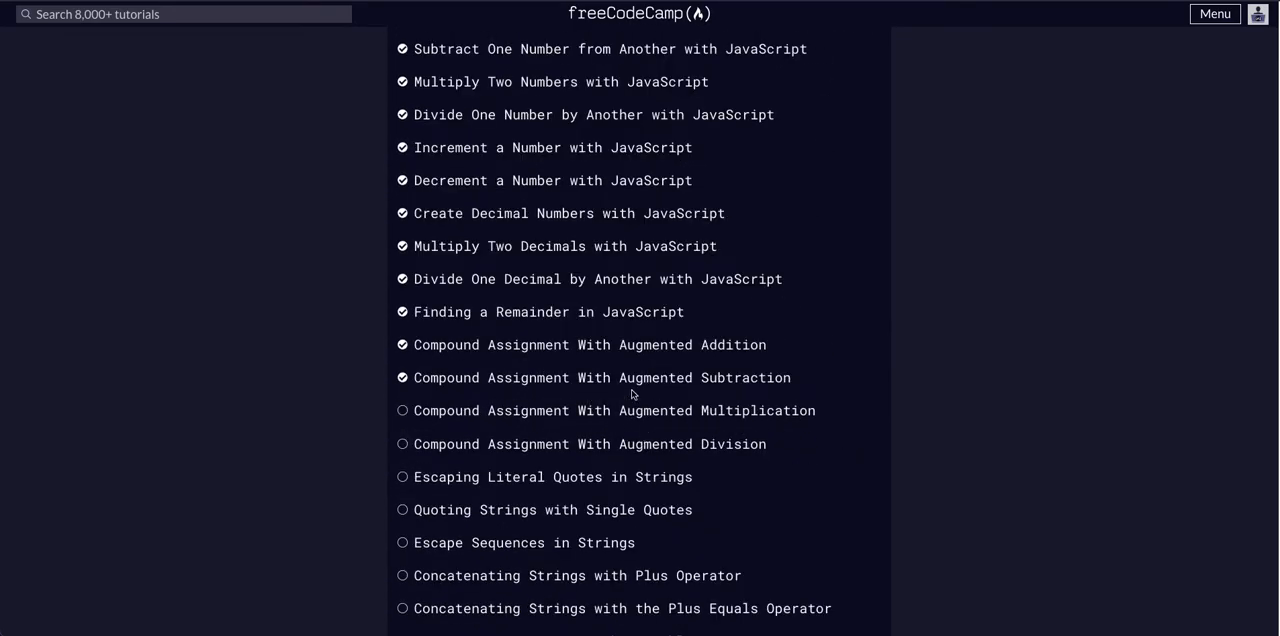
Step: Open the Augmented Multiplication challenge, change line 8 to 'c *= 10;', and run the tests
click(598, 410)
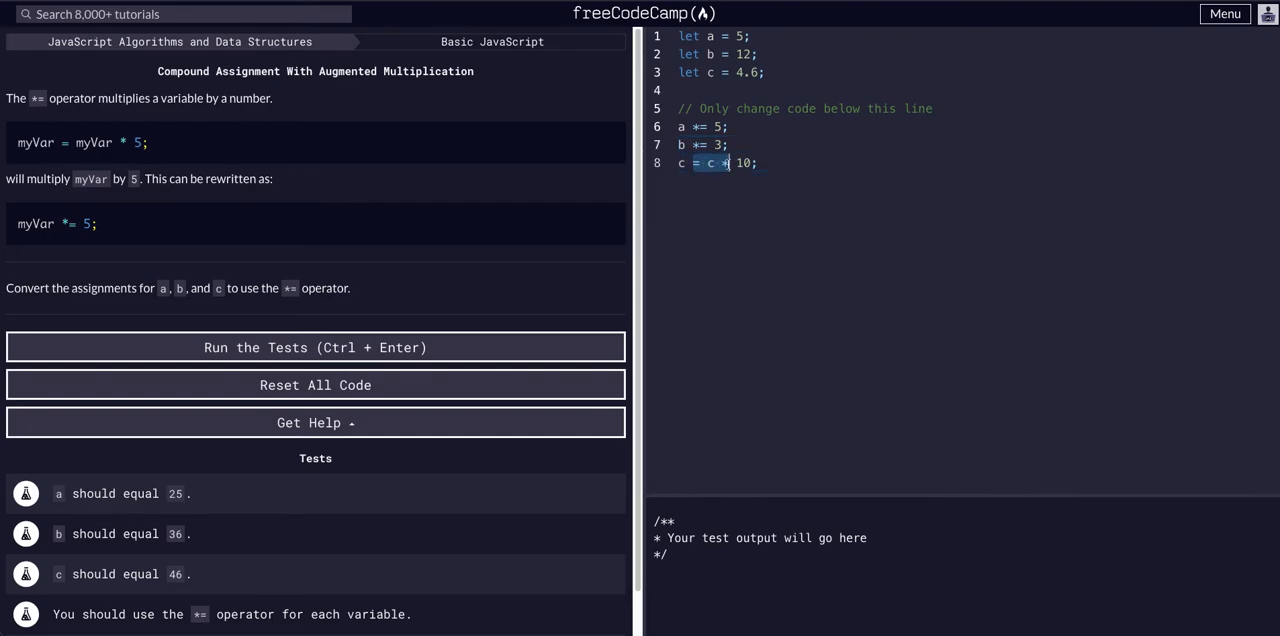
text(c *= 10;)
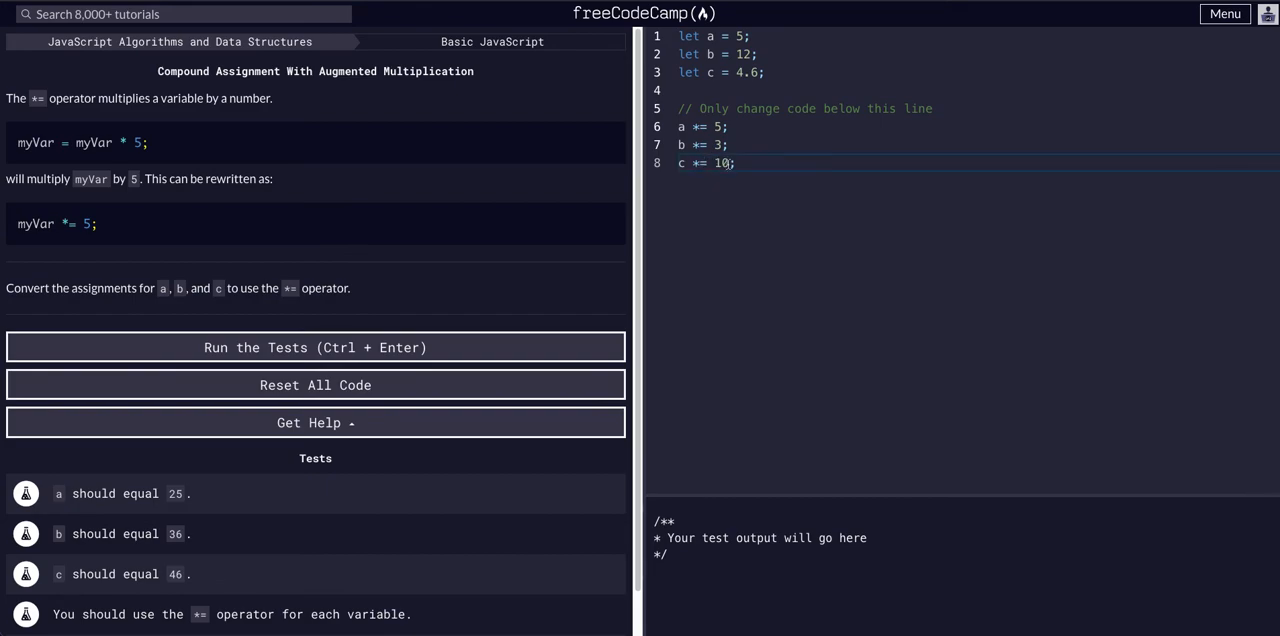
drag(680, 90, 735, 163)
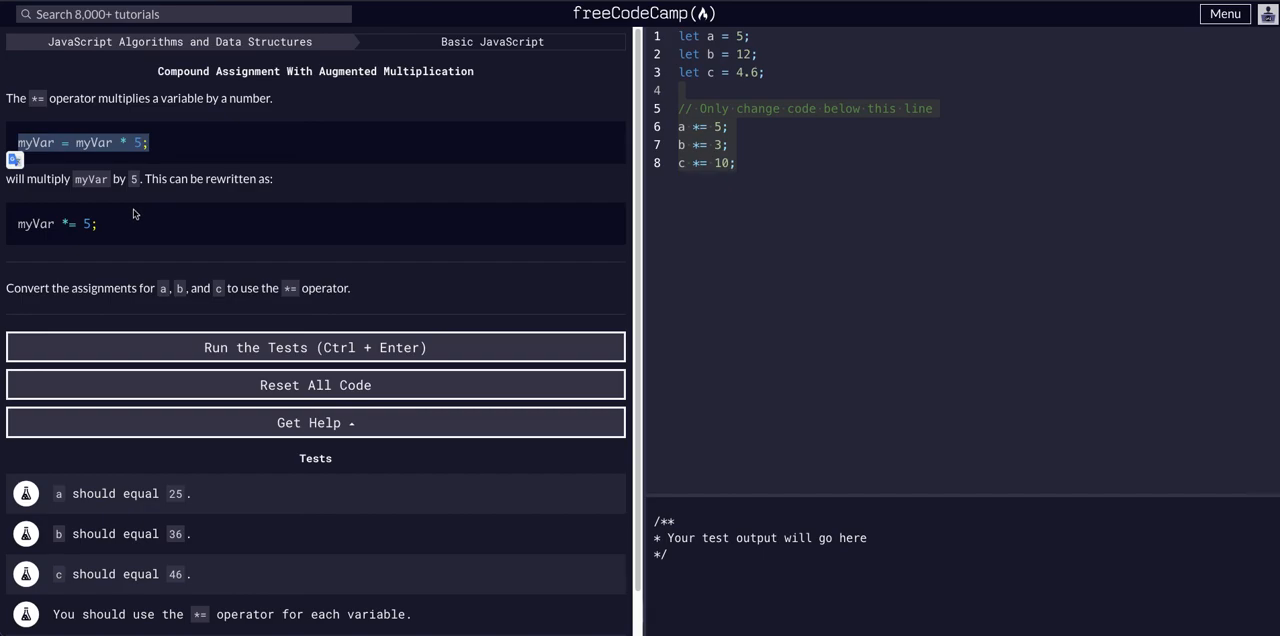
click(315, 347)
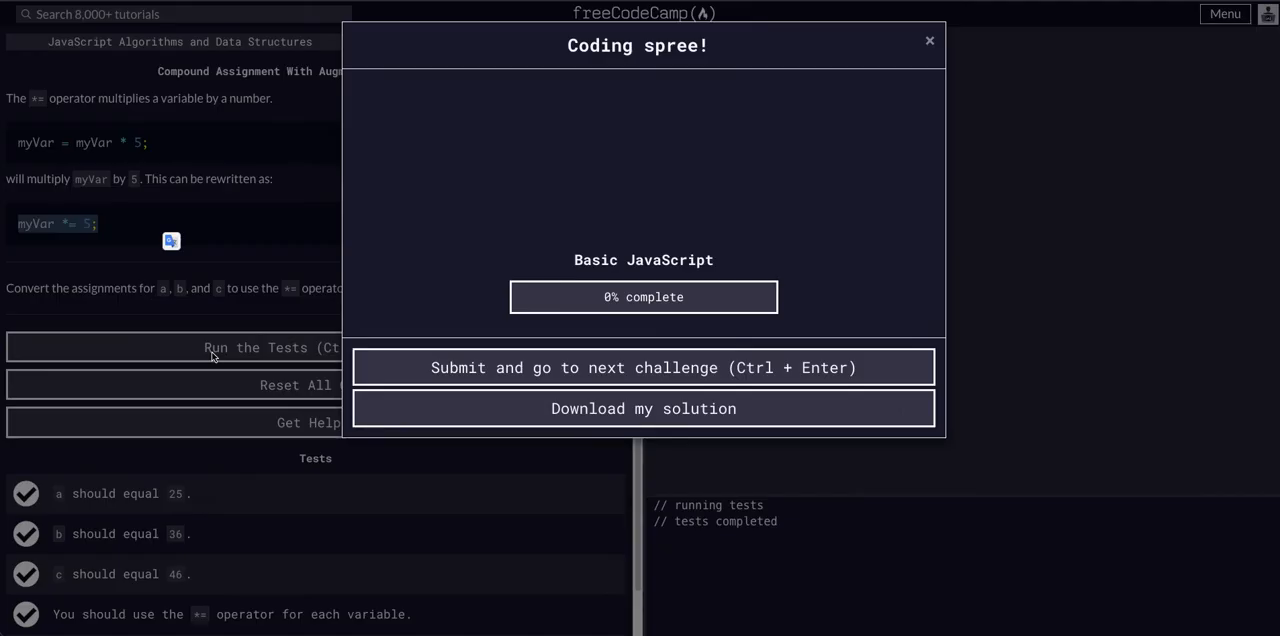